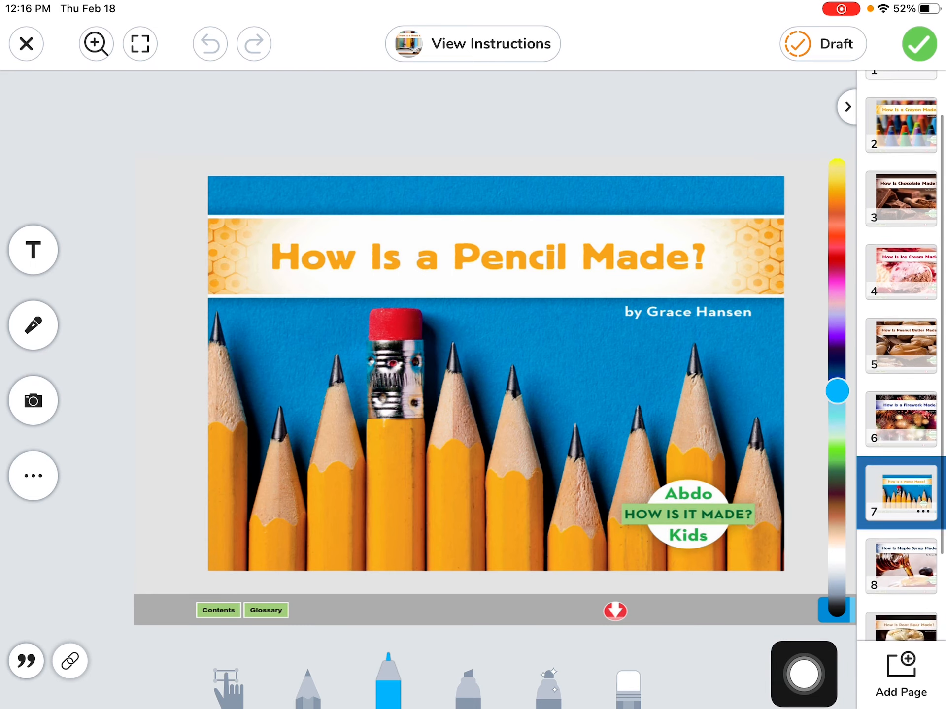
Step: Advance How Is a Pencil Made? from its cover to the title page
scroll("down", 3)
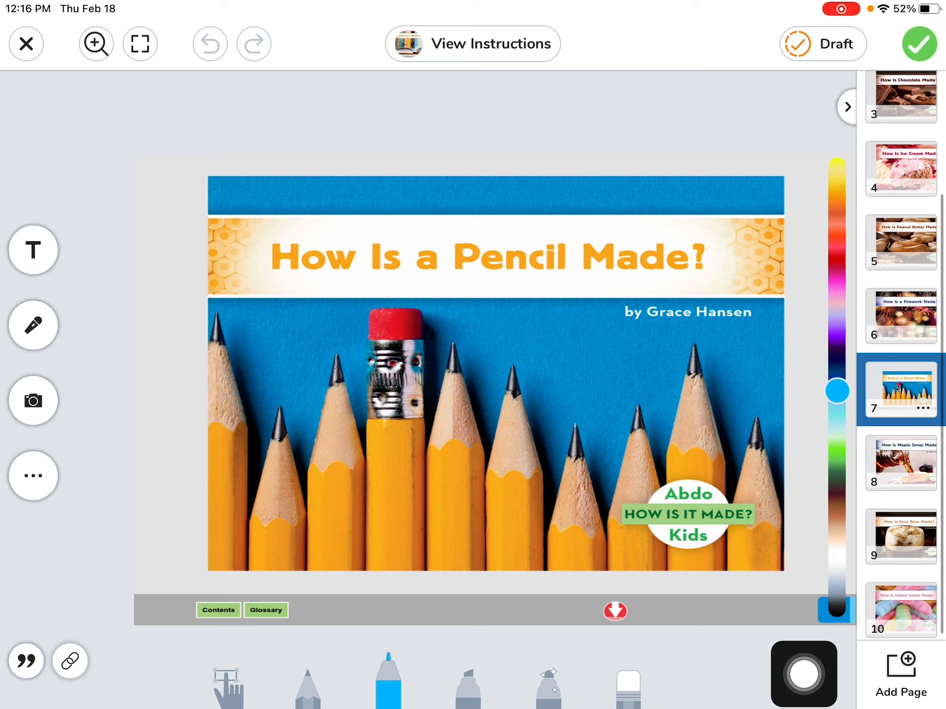
scroll("down", 3)
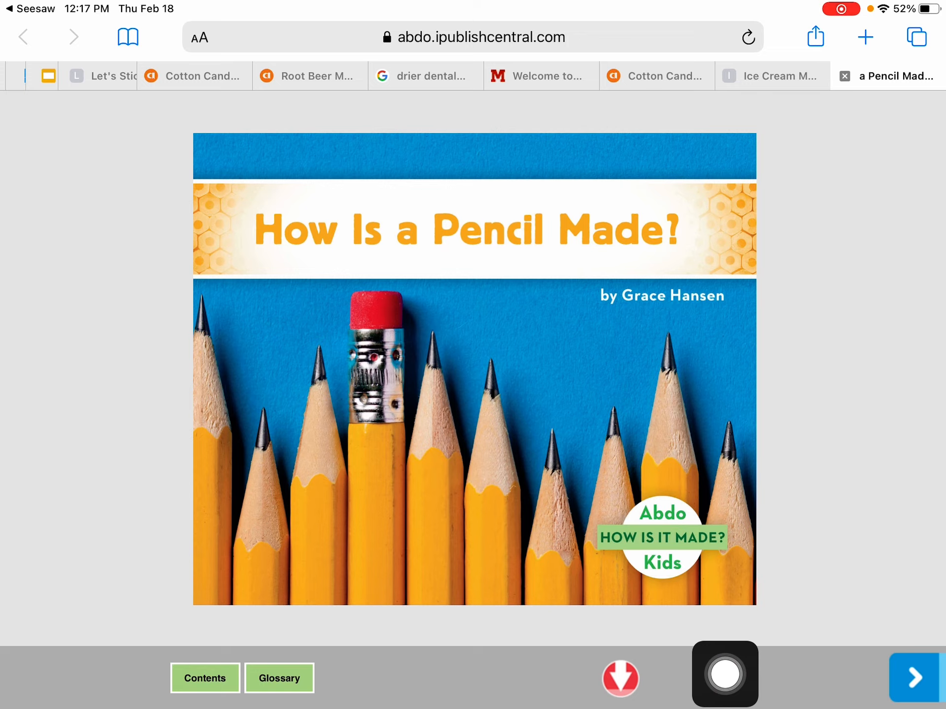
left_click(725, 674)
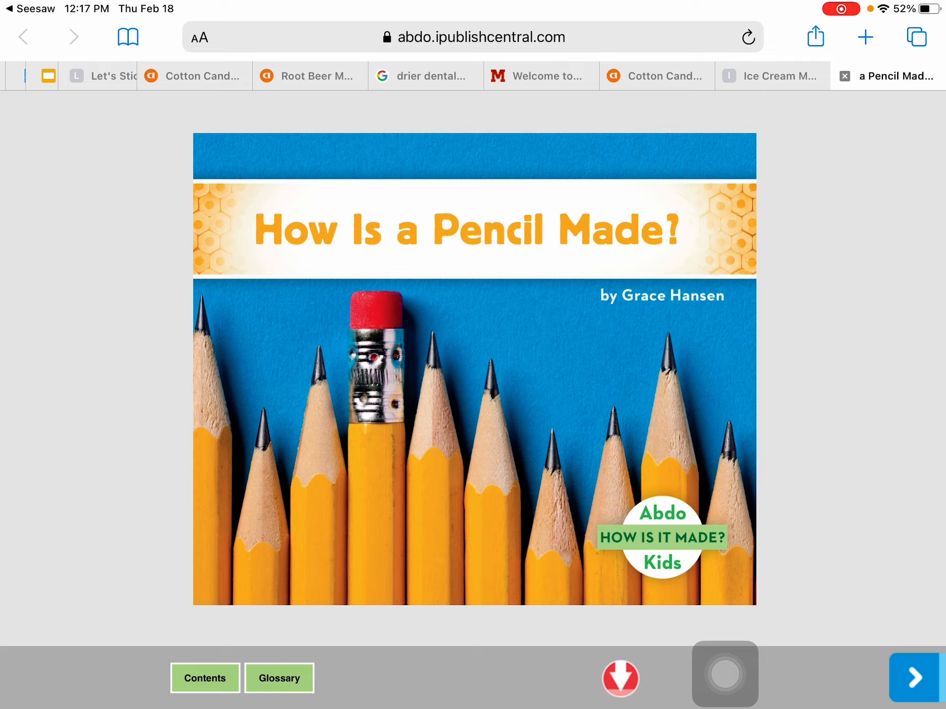
left_click(915, 677)
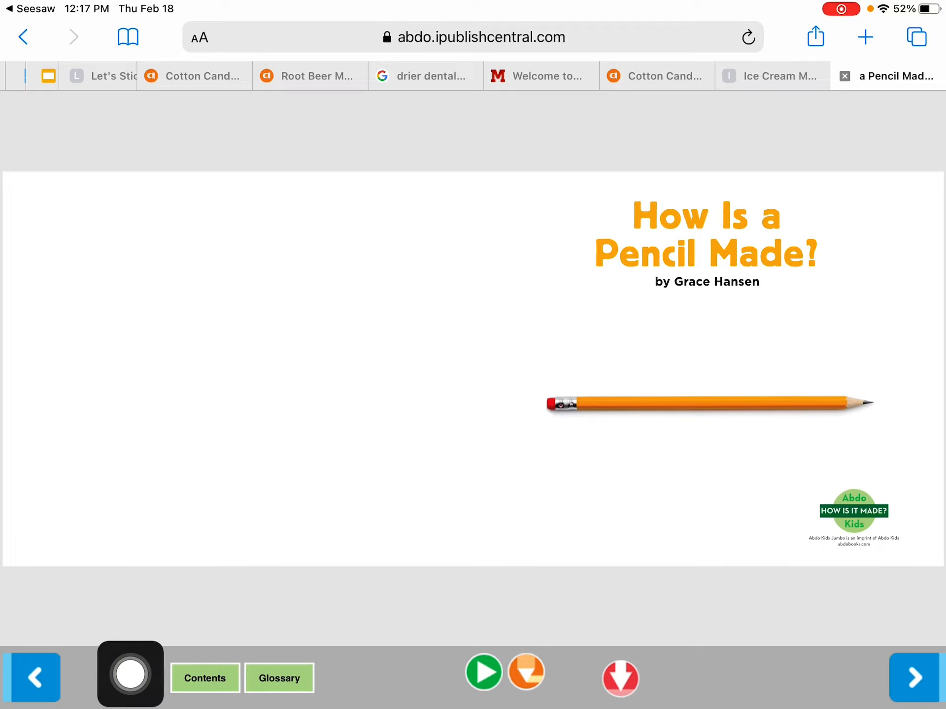
Step: Use Contents to jump to The Final Product, then Pencils, then back to Cover
left_click(204, 678)
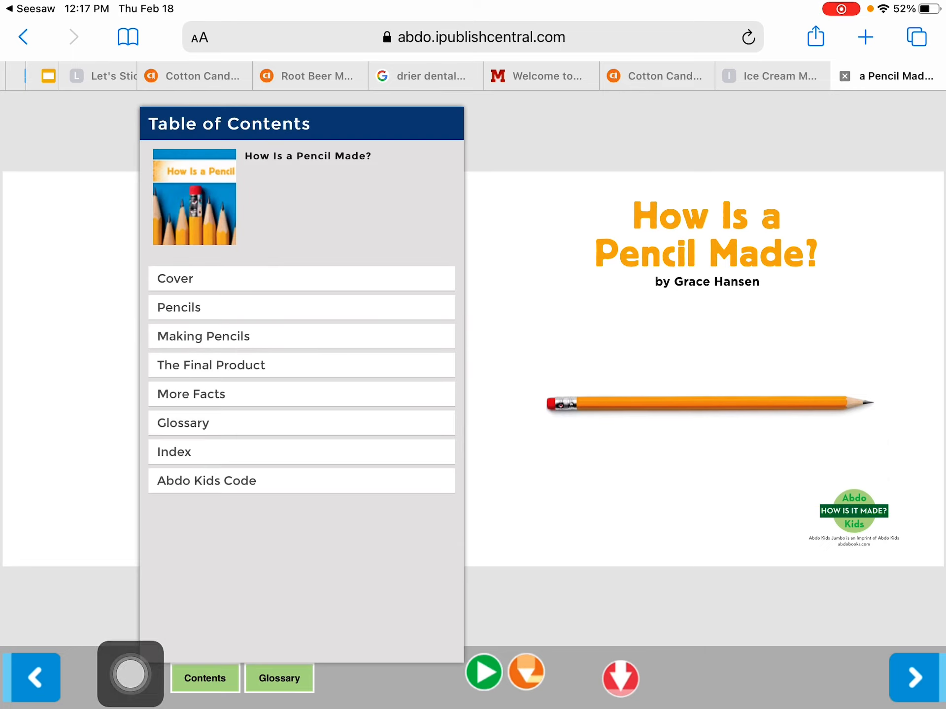
left_click_drag(130, 674, 190, 382)
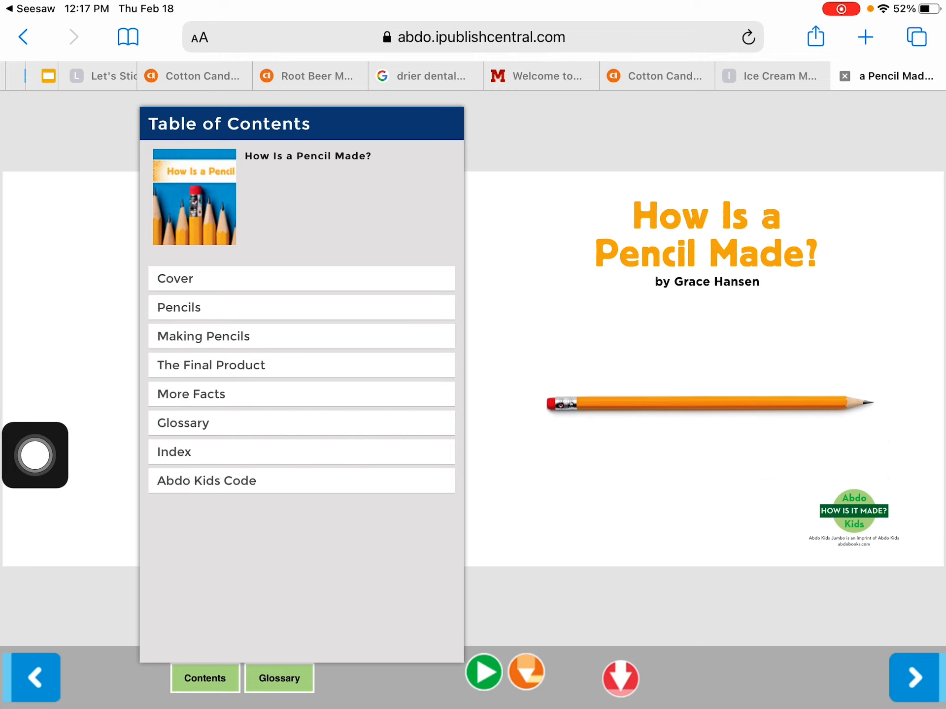
left_click(210, 365)
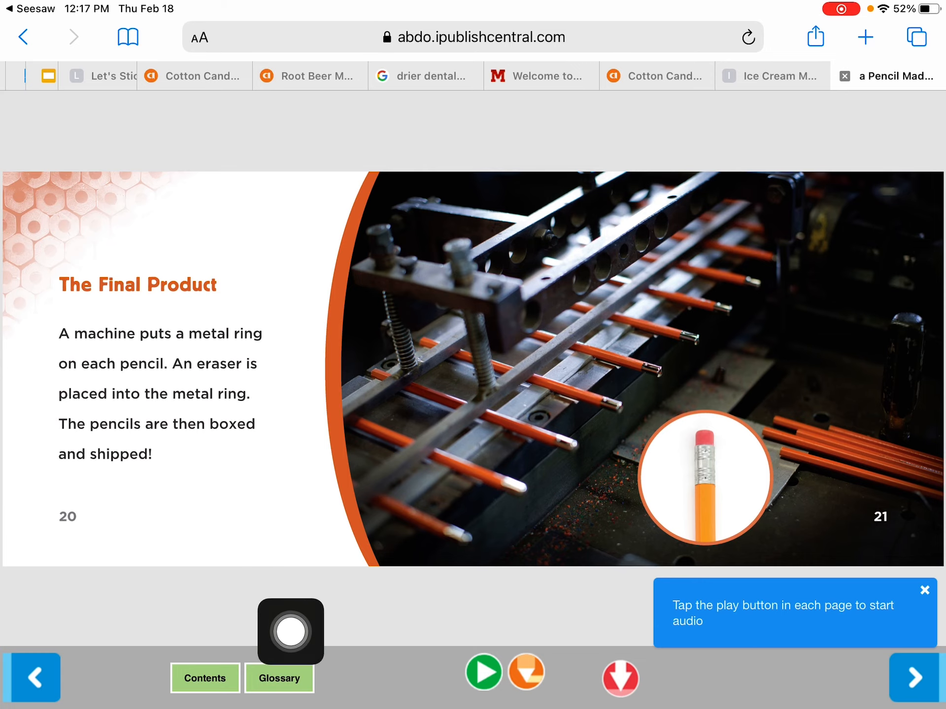
left_click(205, 678)
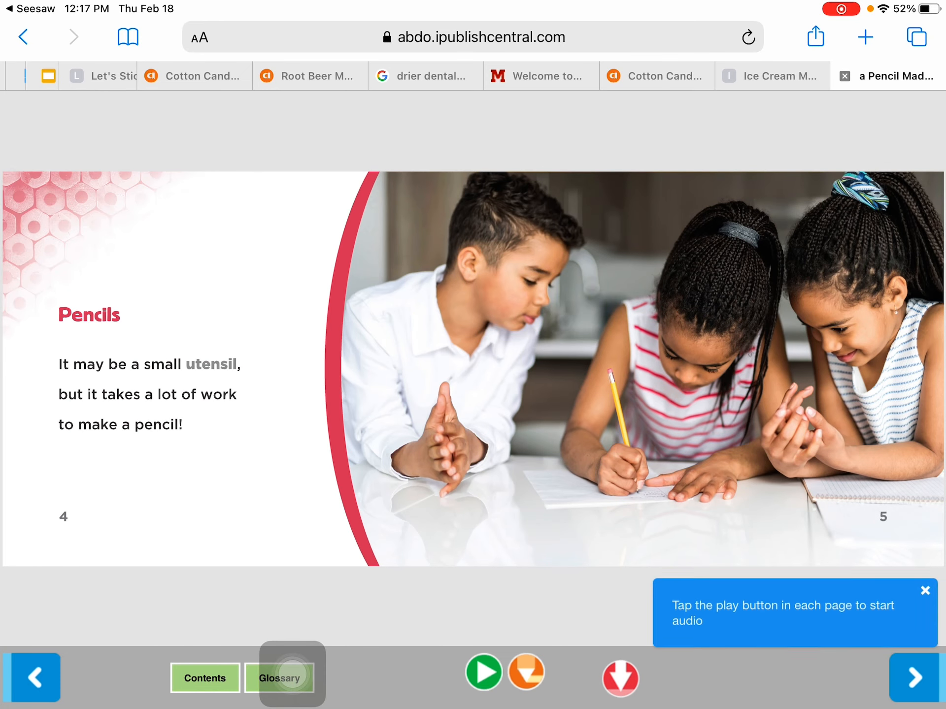
left_click(204, 678)
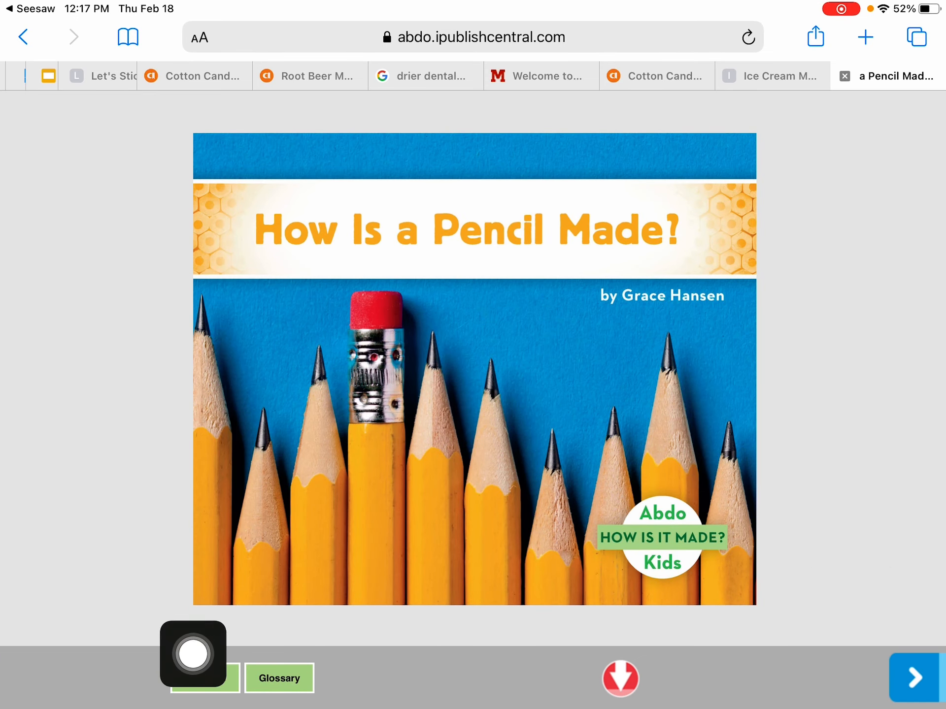
Step: Jump to the glossary on page 23, then use Contents to reach Pencils
left_click(913, 678)
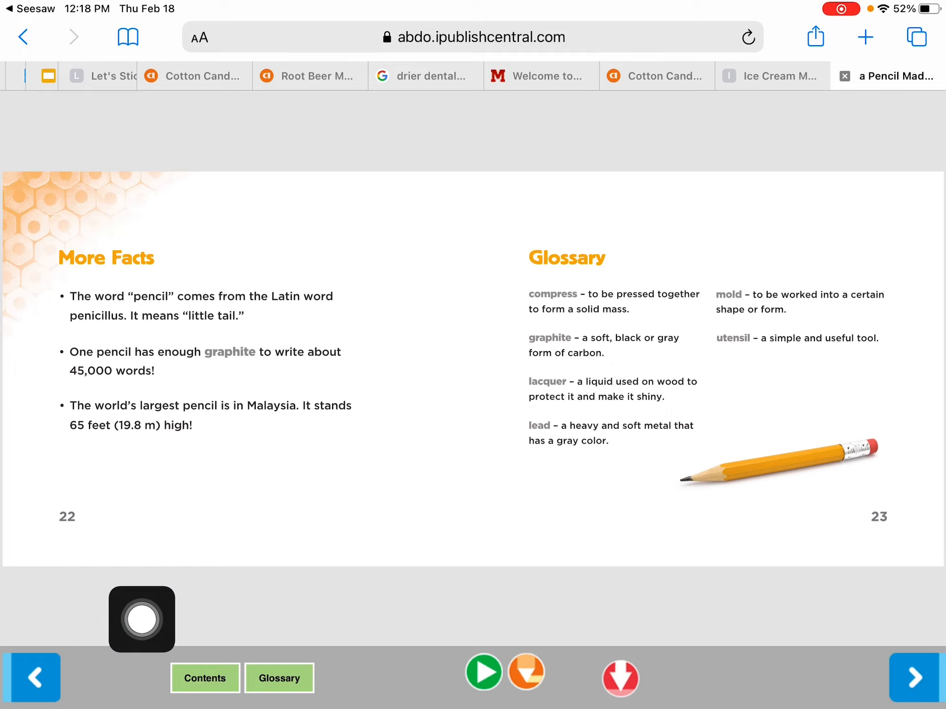
left_click_drag(142, 620, 296, 674)
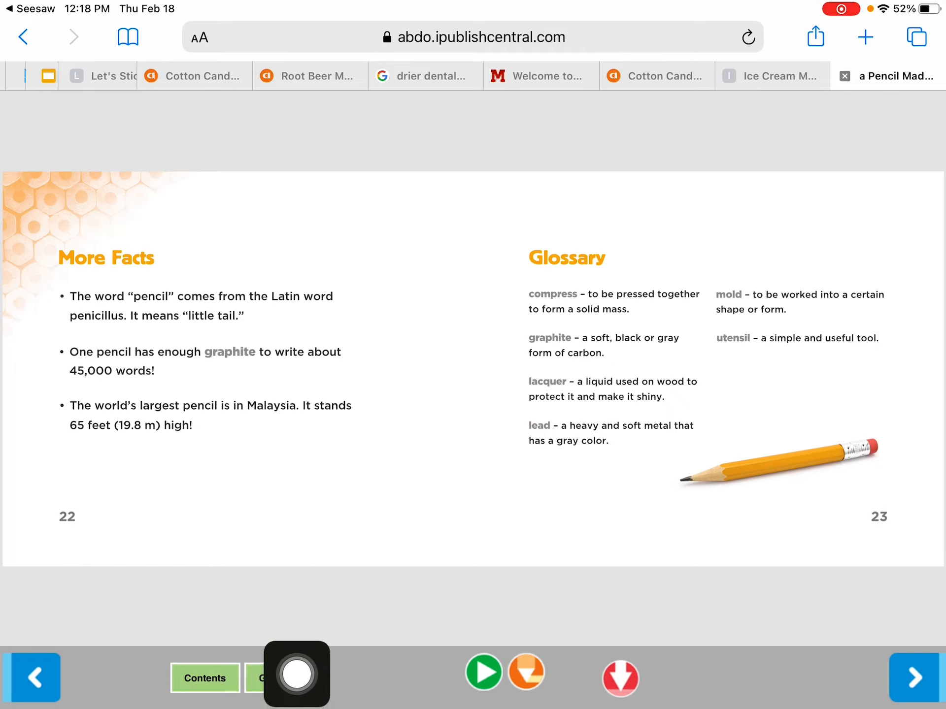
left_click(205, 679)
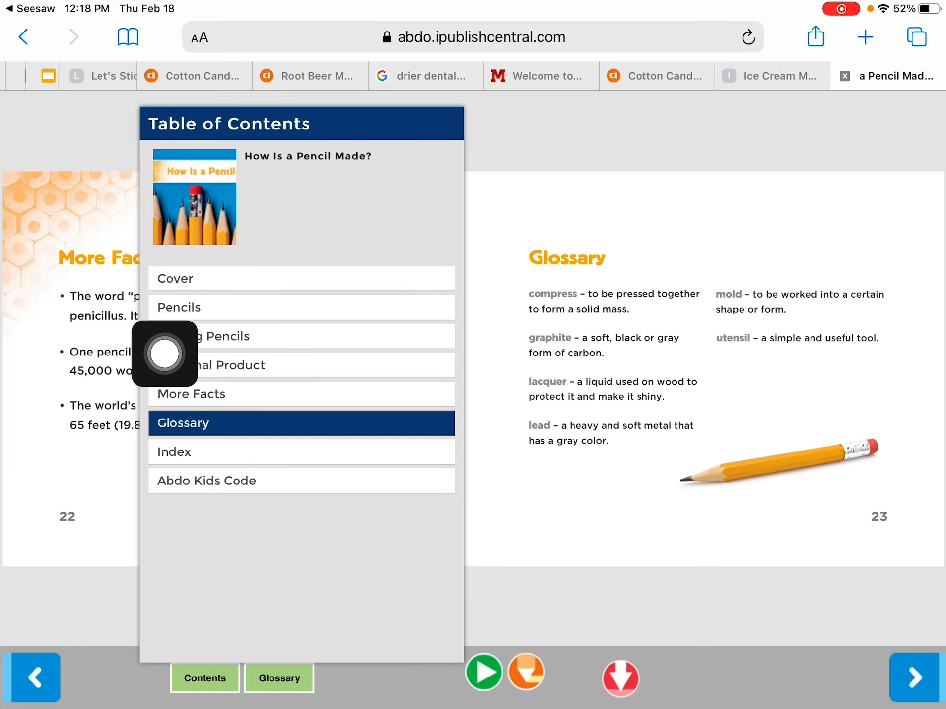
left_click(178, 307)
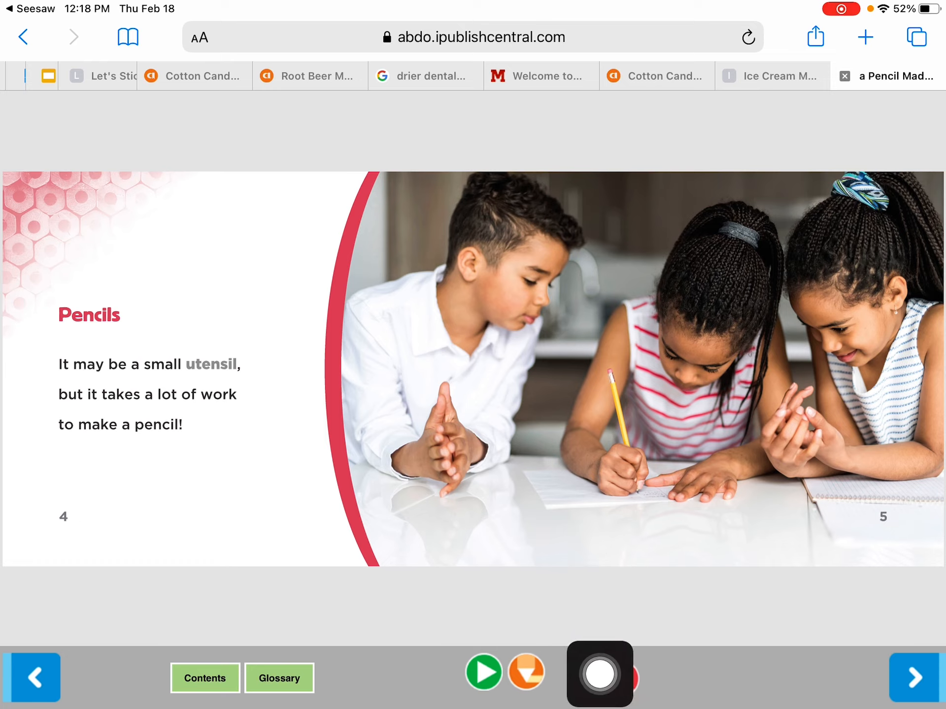
Step: Play narration for the Pencils page, turn to the cedar wood page, and play it
left_click(484, 672)
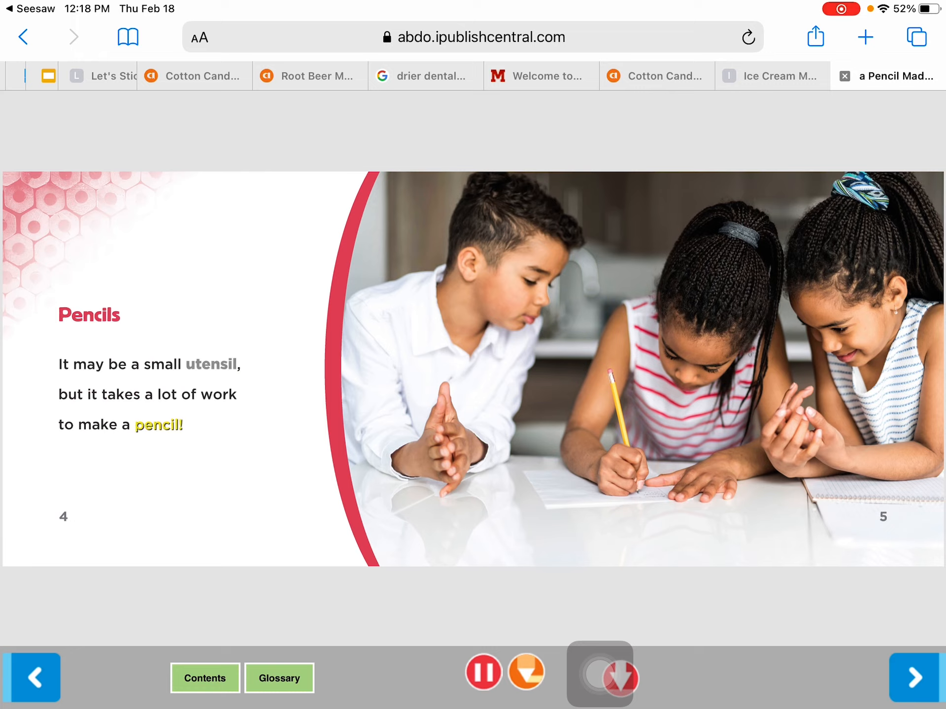
left_click(483, 672)
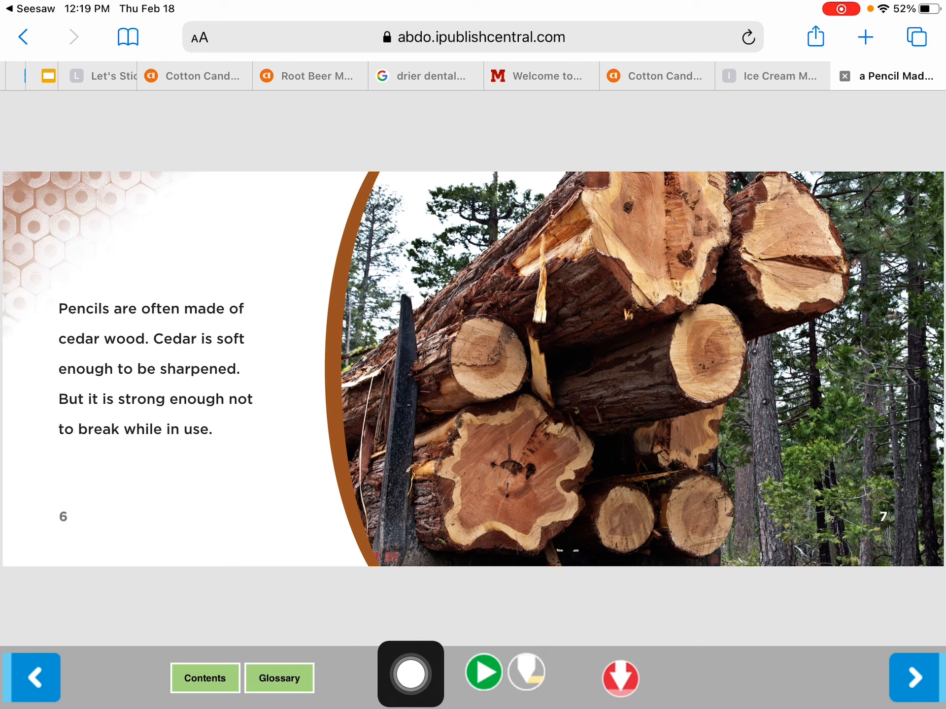
left_click(483, 672)
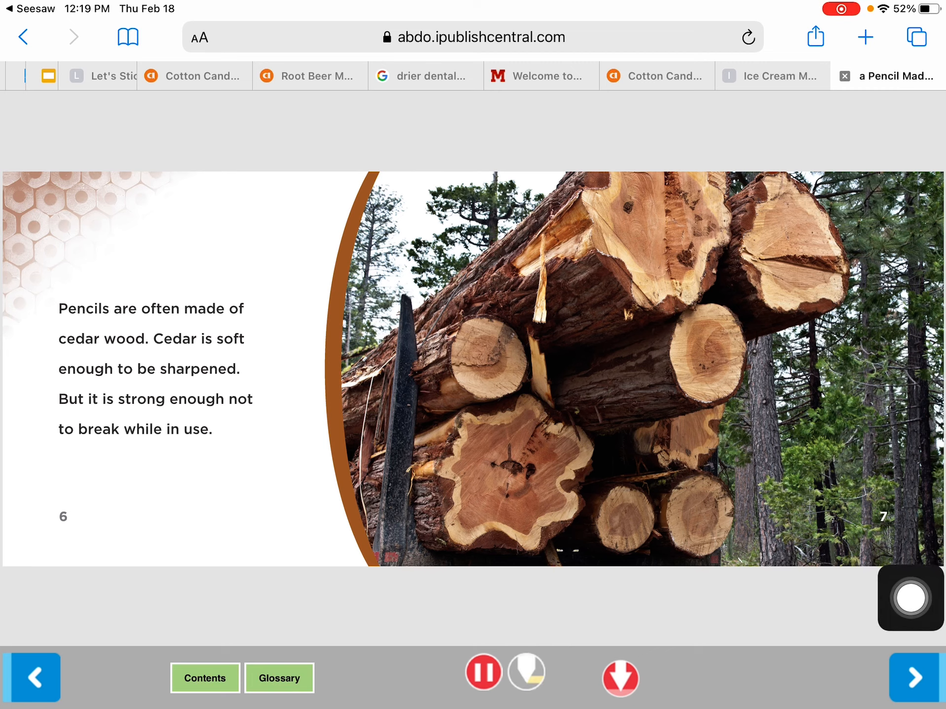
left_click(483, 672)
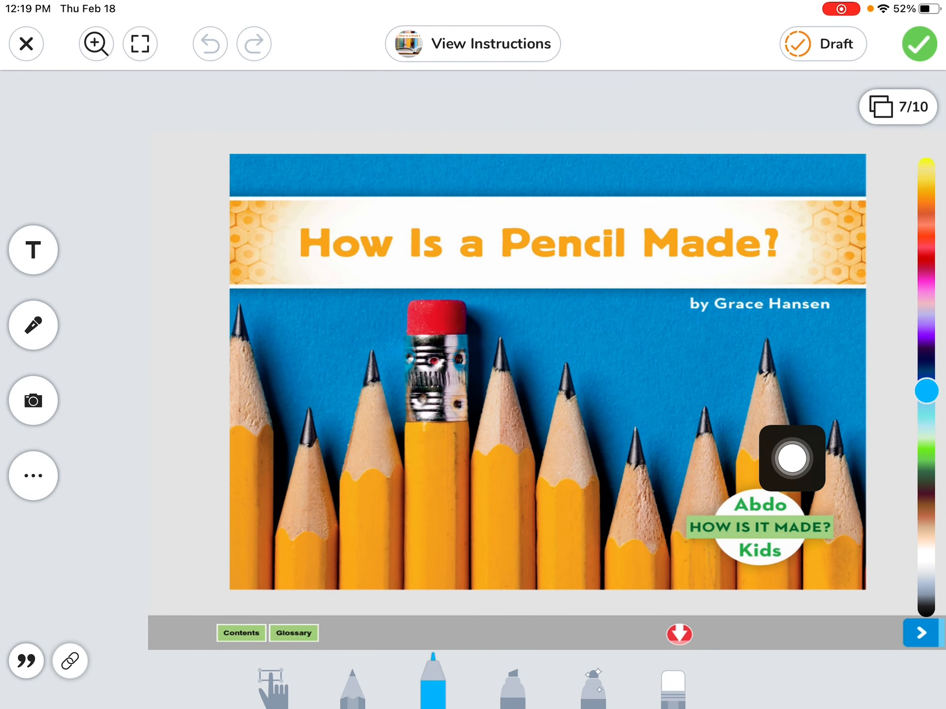
Step: Open the activity page list from the 7/10 counter and pick the ice cream book
left_click_drag(793, 459, 911, 190)
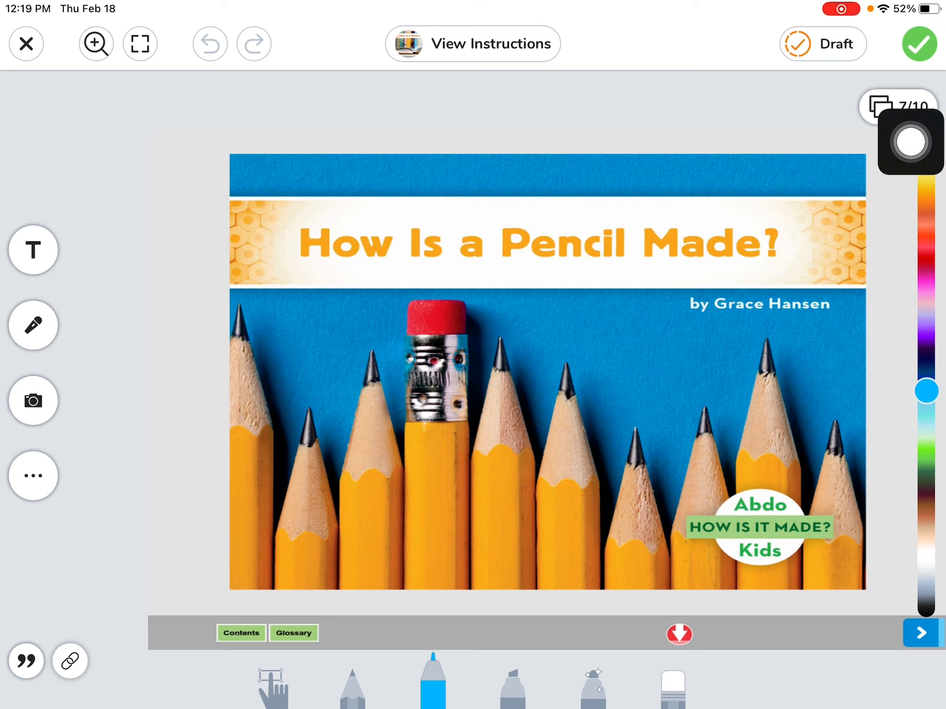
left_click(898, 107)
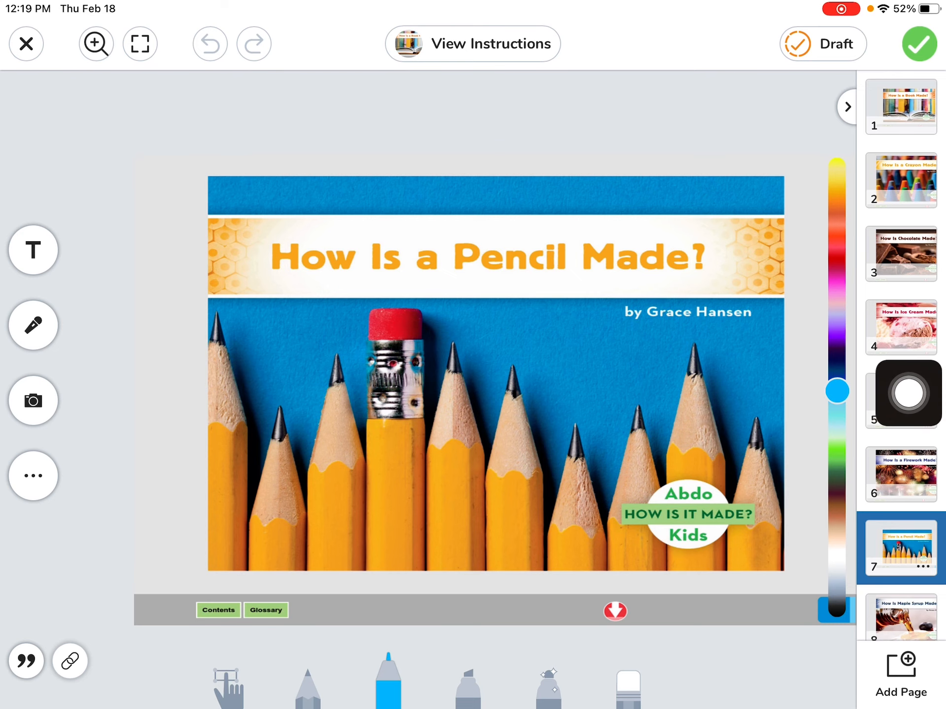
left_click(900, 328)
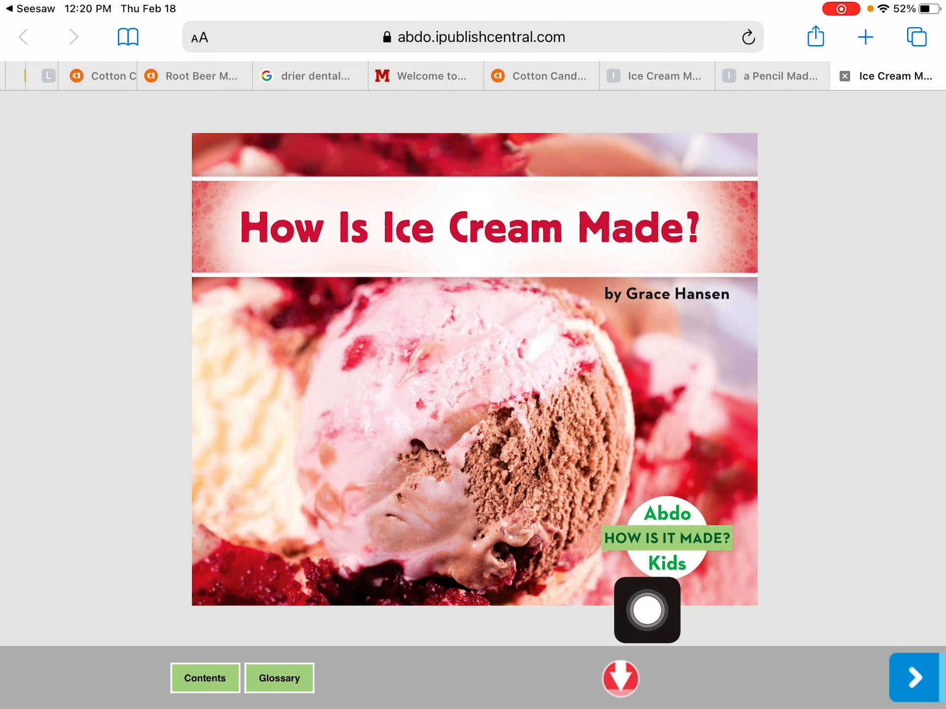
Step: Turn How Is Ice Cream Made? to its title page and play the narration
left_click_drag(647, 610, 829, 672)
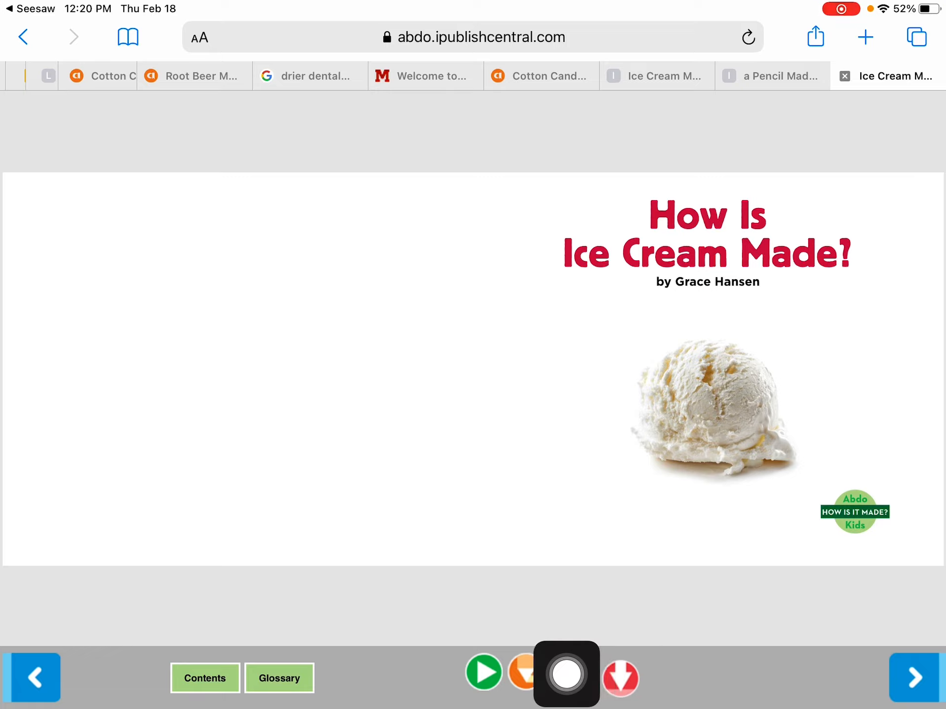
left_click(483, 672)
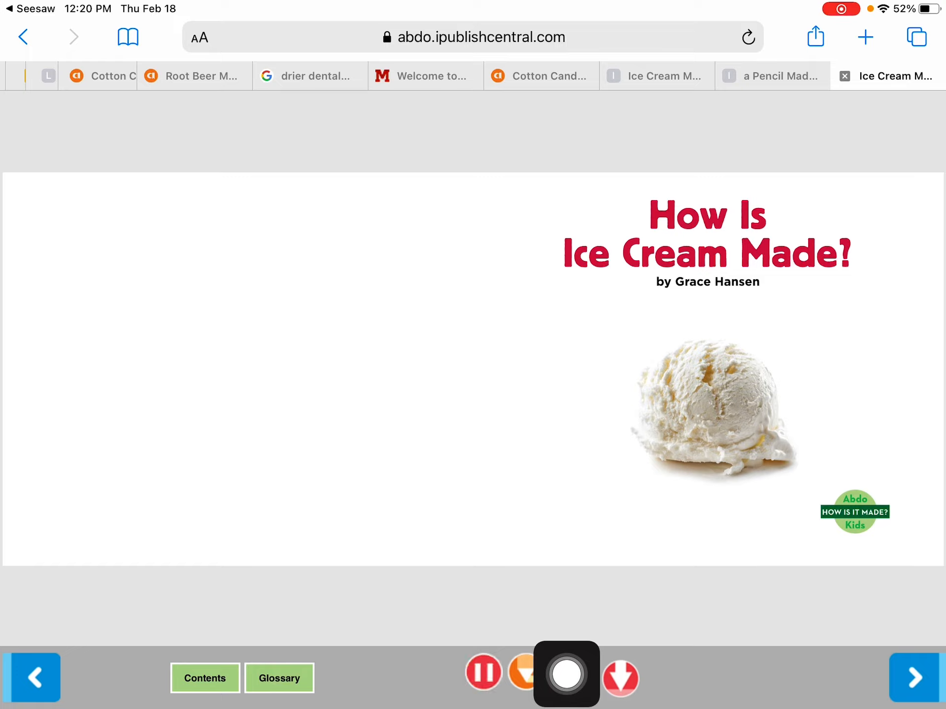